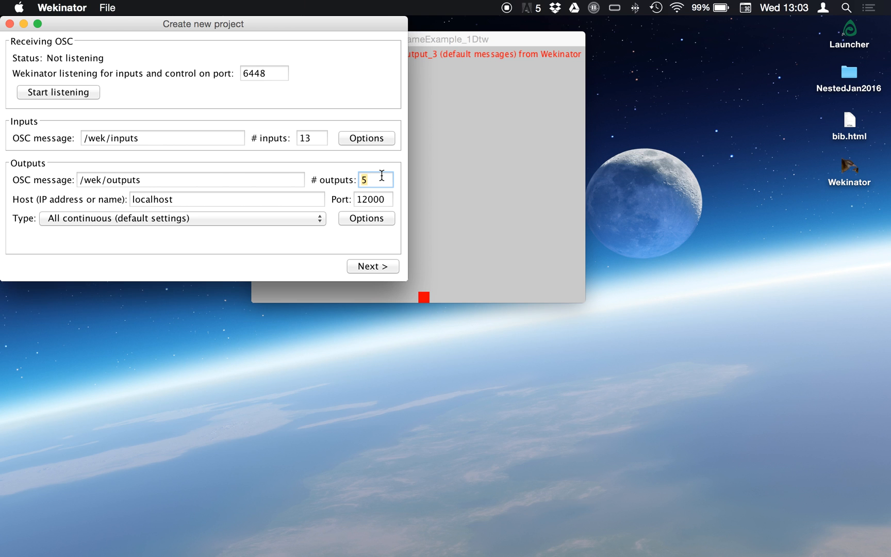
Create an All dynamic time warping project with 3 gesture types.
{"action": "left_click", "coordinate": [183, 218]}
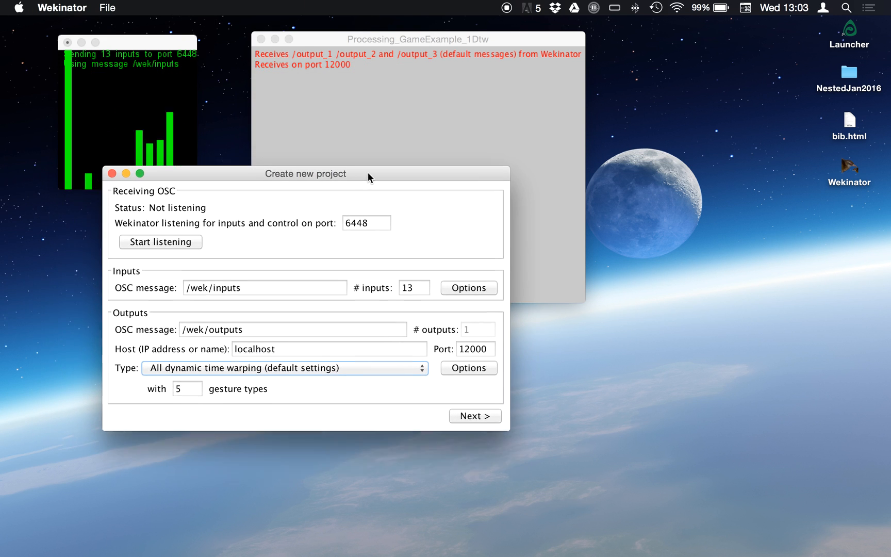
{"action": "left_click_drag", "start_coordinate": [368, 174], "coordinate": [364, 216]}
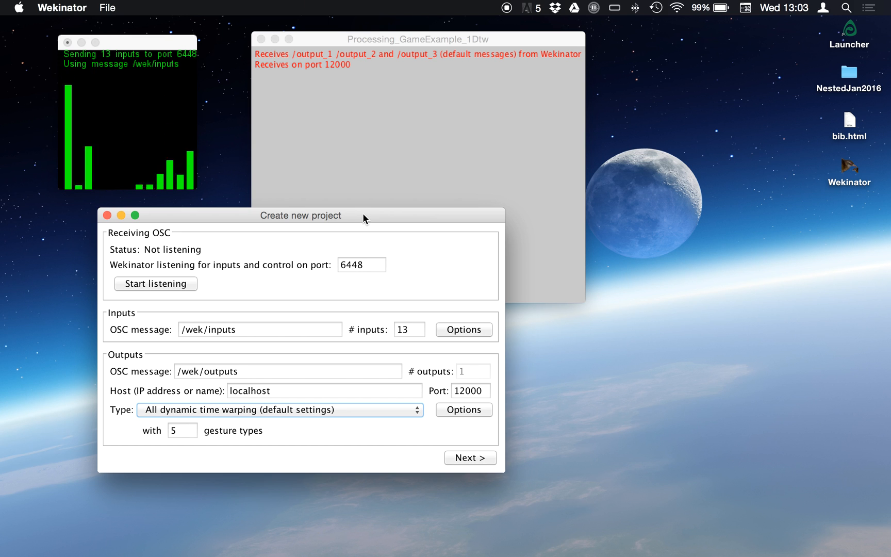
{"action": "mouse_move", "coordinate": [389, 28]}
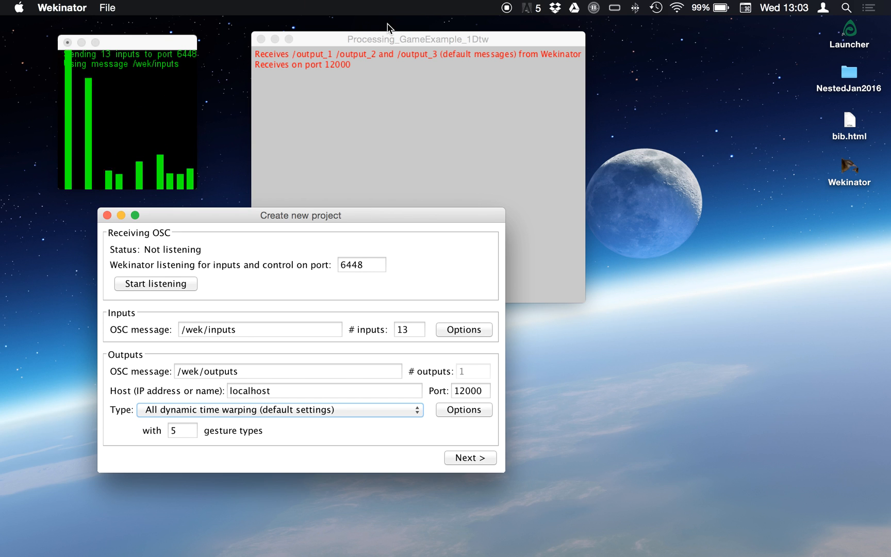
{"action": "mouse_move", "coordinate": [161, 324]}
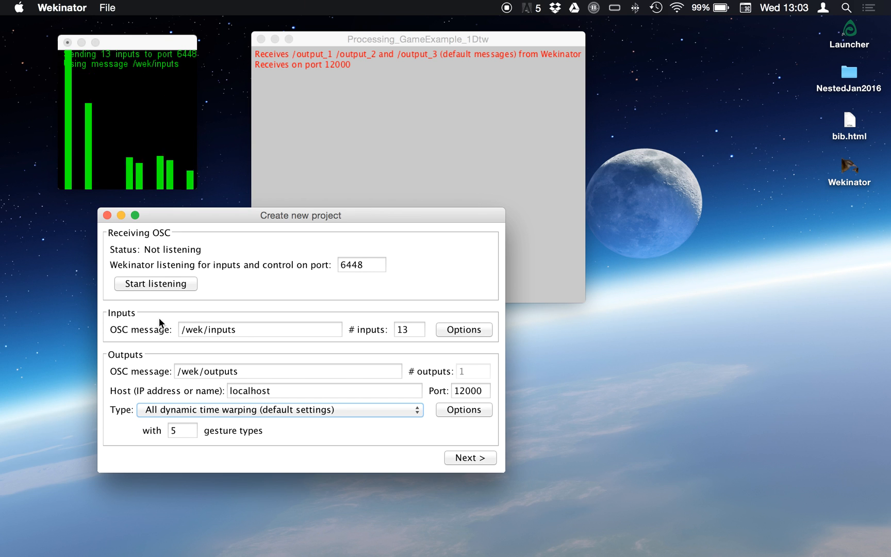
{"action": "left_click", "coordinate": [182, 430]}
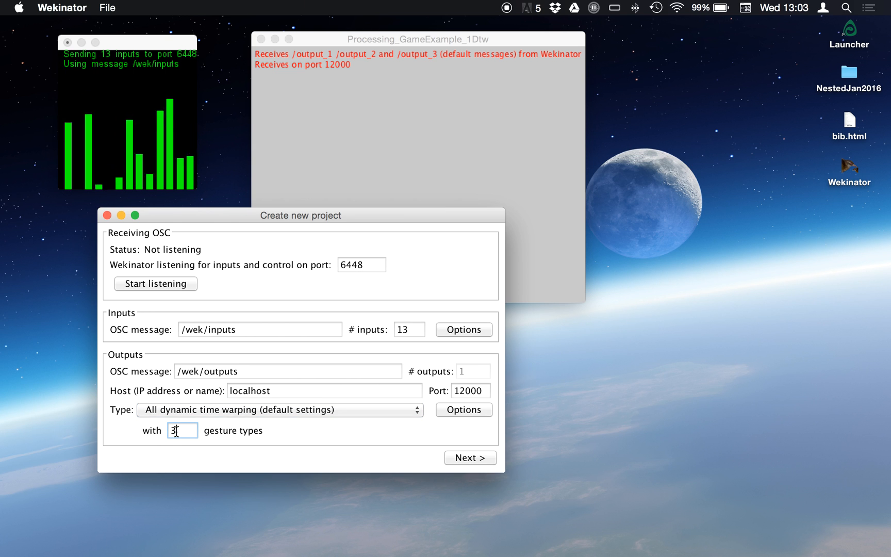
{"action": "left_click_drag", "start_coordinate": [300, 215], "coordinate": [269, 211]}
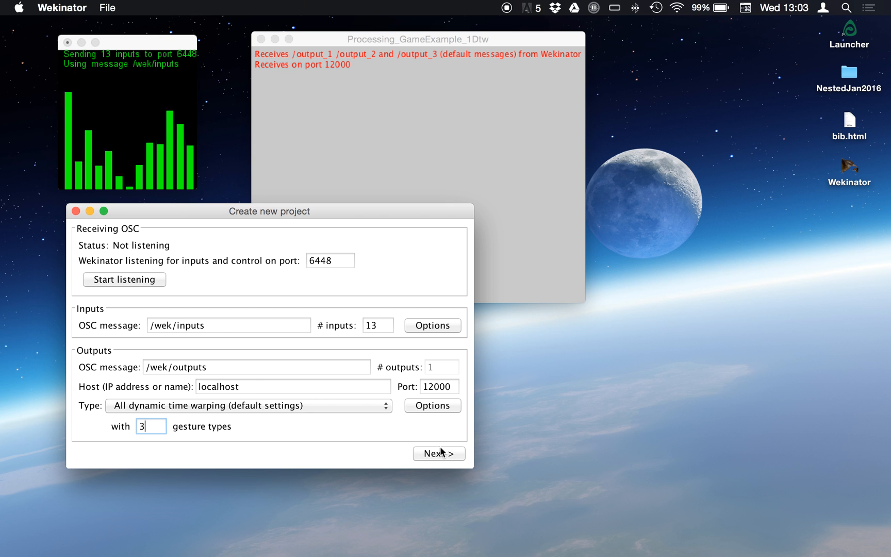
{"action": "left_click", "coordinate": [438, 453]}
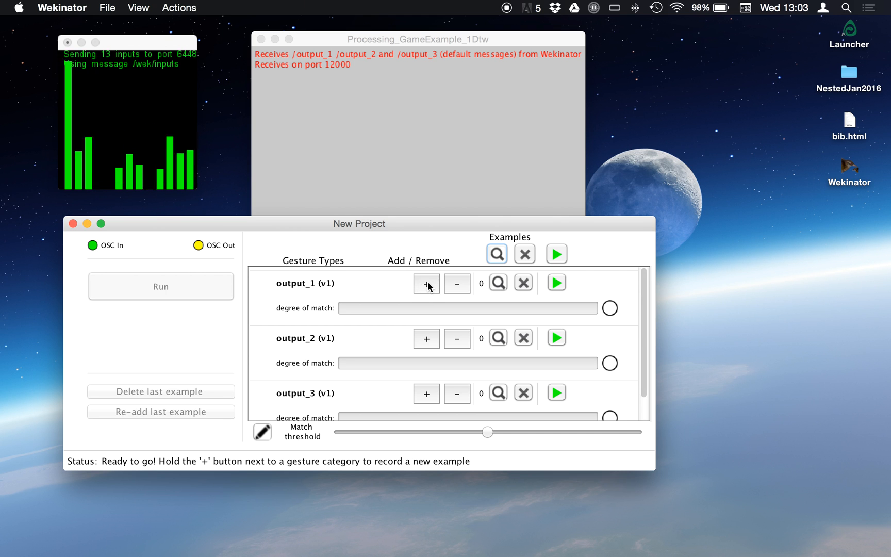
Record one output_1 example, test it against the game, and lower the match threshold to mid-range.
{"action": "left_click", "coordinate": [425, 283]}
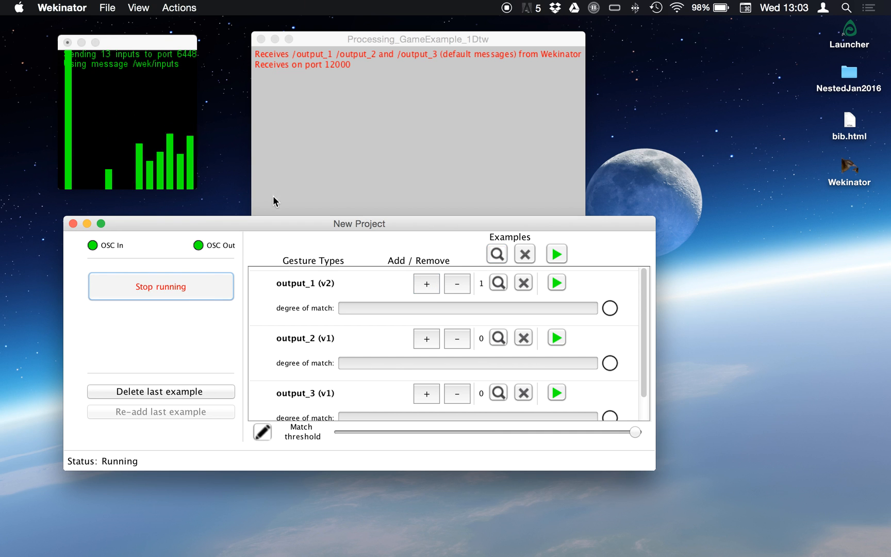
{"action": "left_click", "coordinate": [417, 39]}
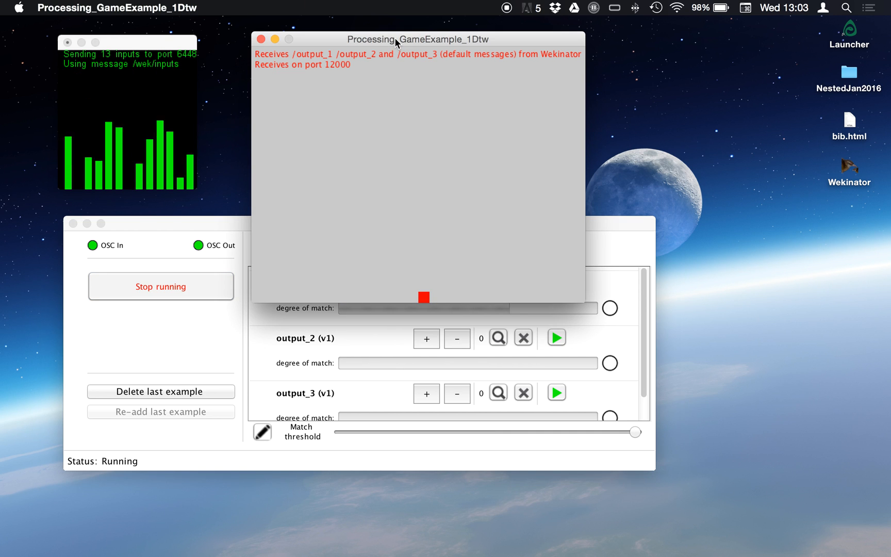
{"action": "mouse_move", "coordinate": [617, 233]}
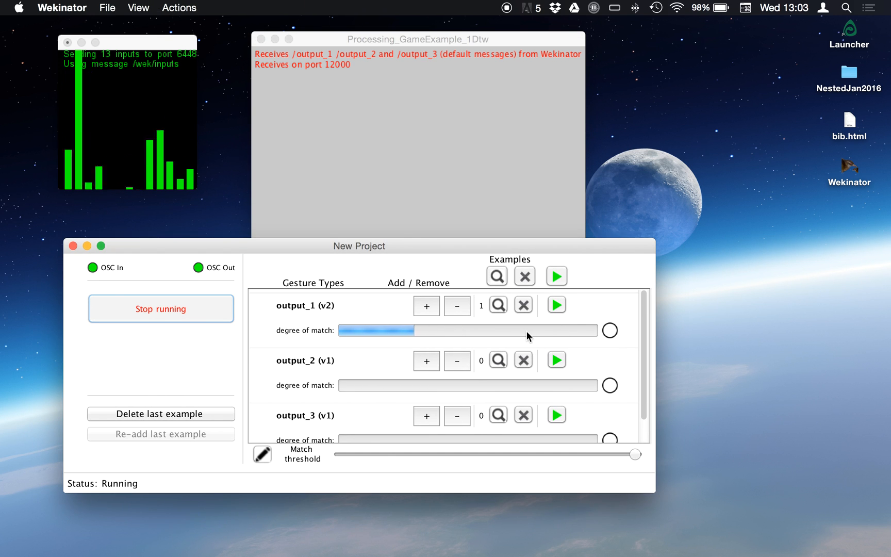
{"action": "mouse_move", "coordinate": [640, 493]}
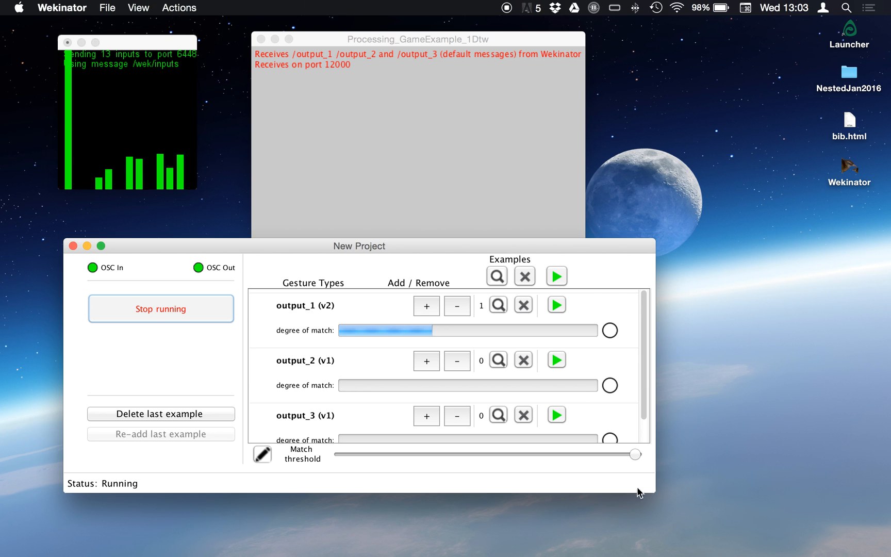
{"action": "left_click_drag", "start_coordinate": [636, 455], "coordinate": [556, 454]}
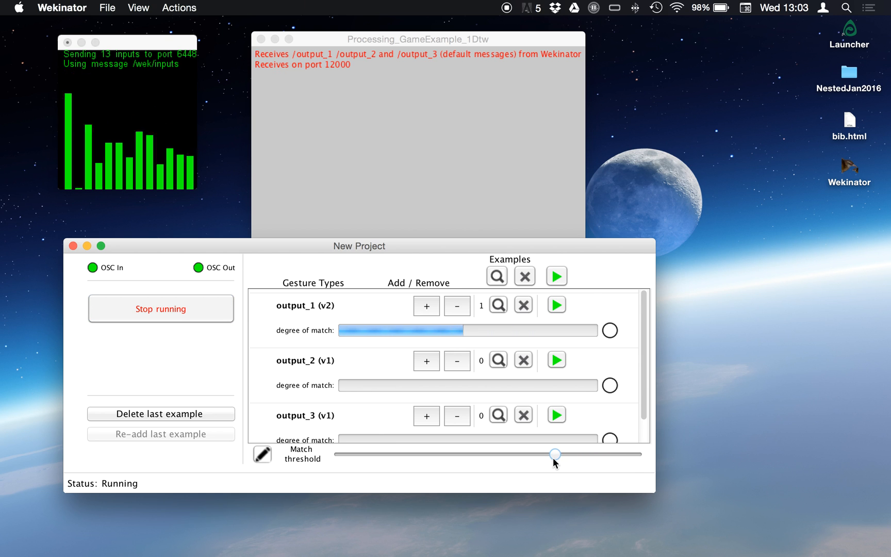
{"action": "left_click_drag", "start_coordinate": [555, 453], "coordinate": [536, 454]}
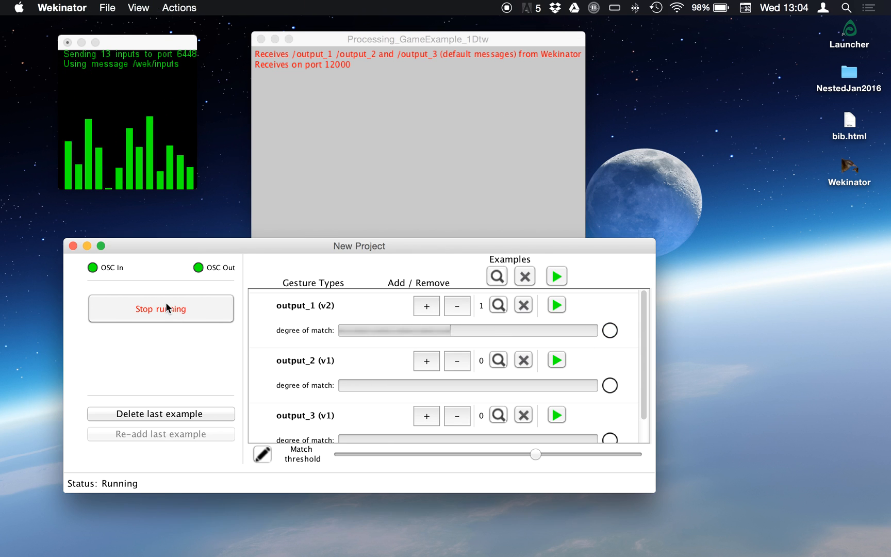
{"action": "left_click", "coordinate": [160, 308]}
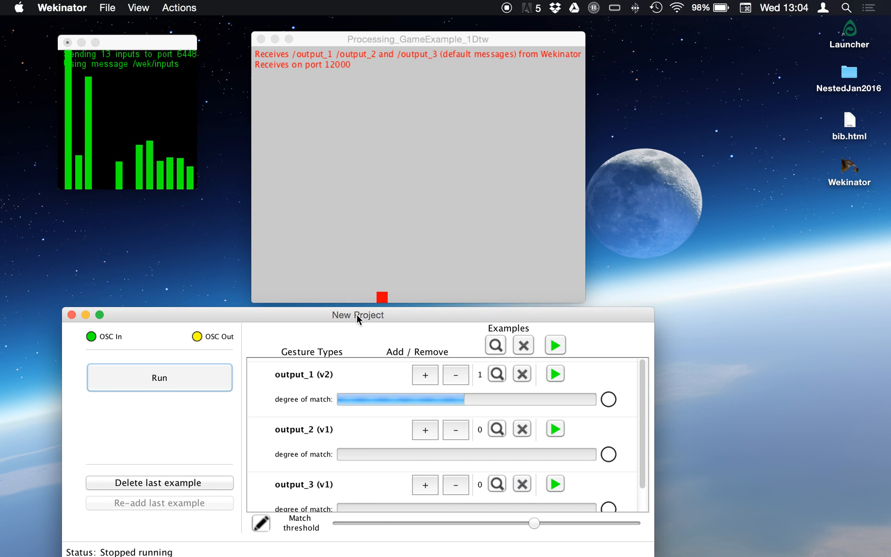
Record one output_2 example, then run and test recognition with the game before stopping.
{"action": "left_click_drag", "start_coordinate": [357, 315], "coordinate": [343, 202]}
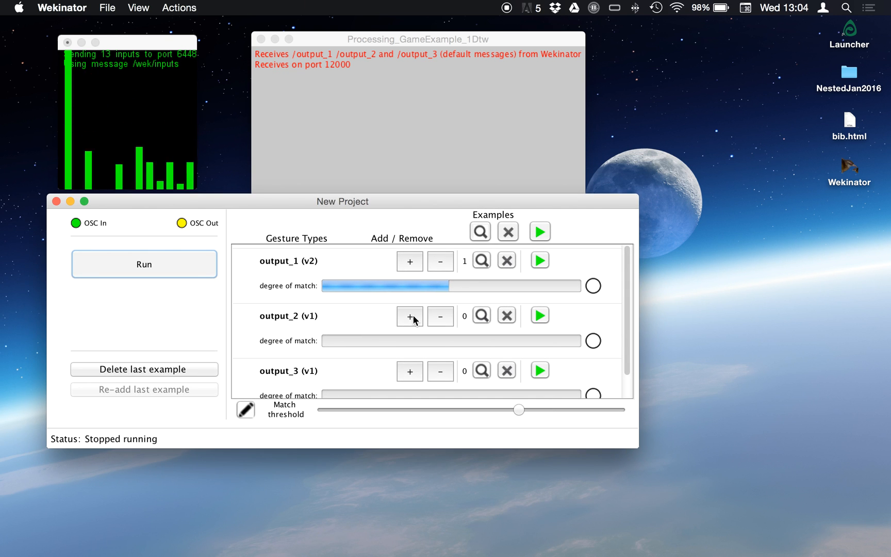
{"action": "left_click", "coordinate": [409, 315]}
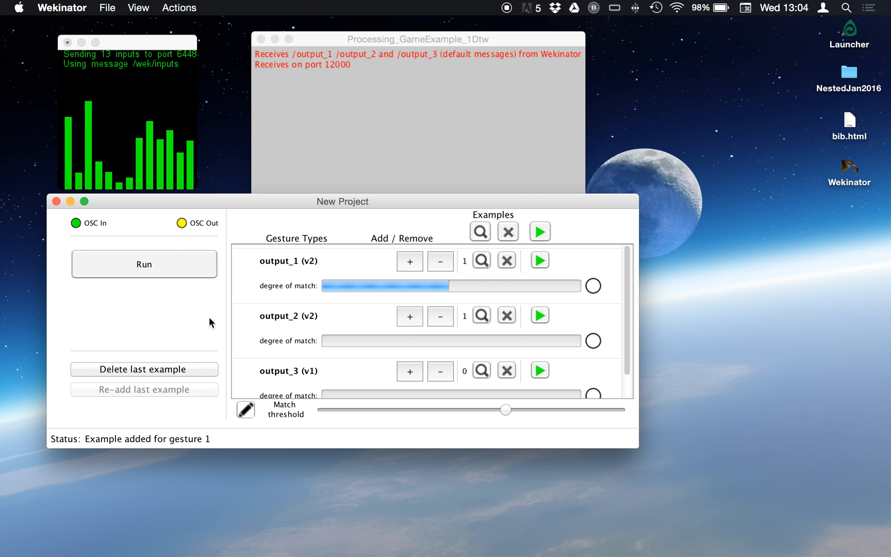
{"action": "left_click", "coordinate": [144, 264]}
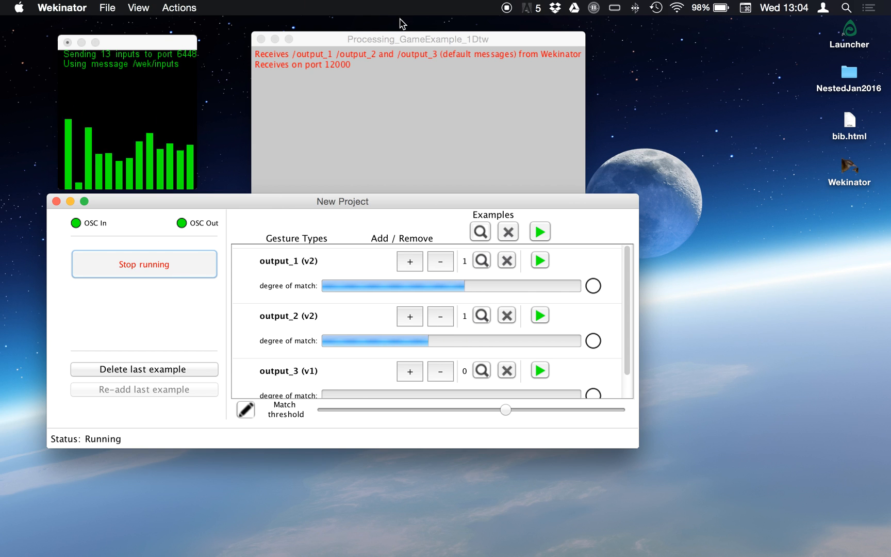
{"action": "left_click", "coordinate": [418, 39]}
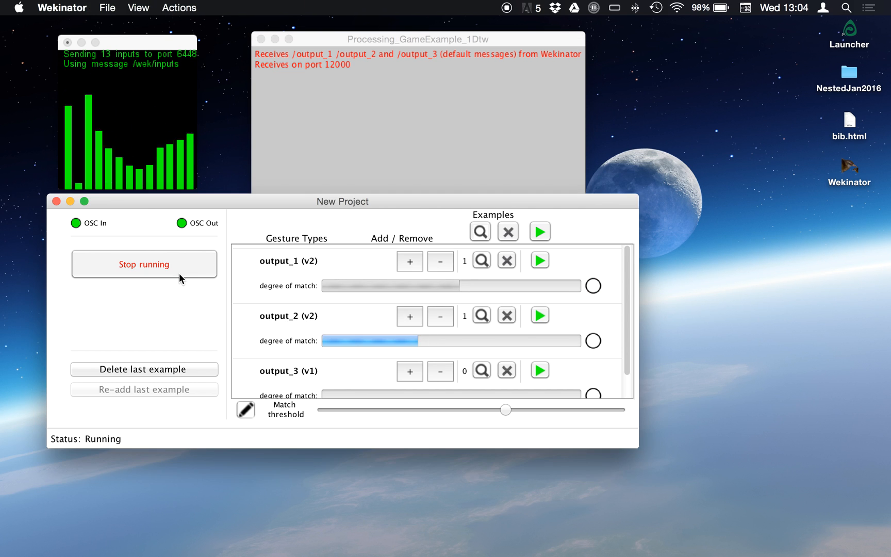
{"action": "left_click", "coordinate": [144, 263]}
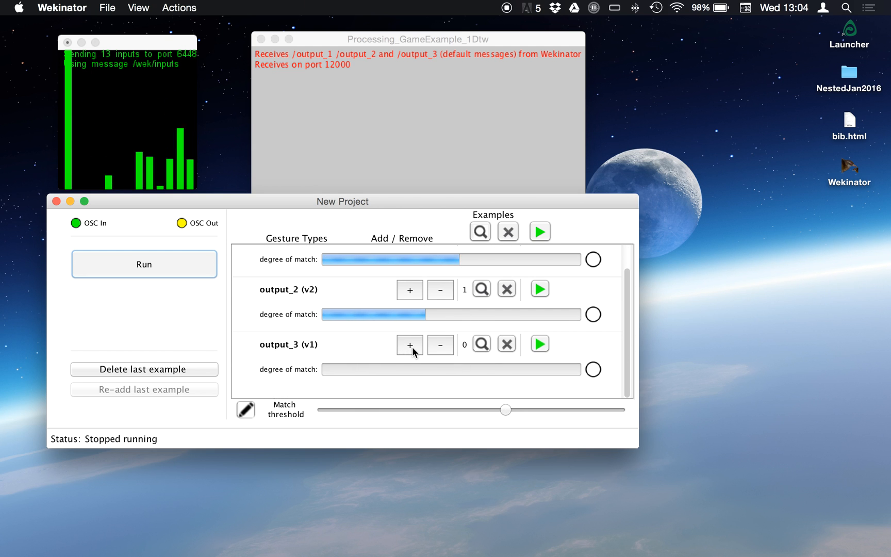
Record one output_3 example, then run recognition to move the game square before stopping.
{"action": "left_click", "coordinate": [409, 345]}
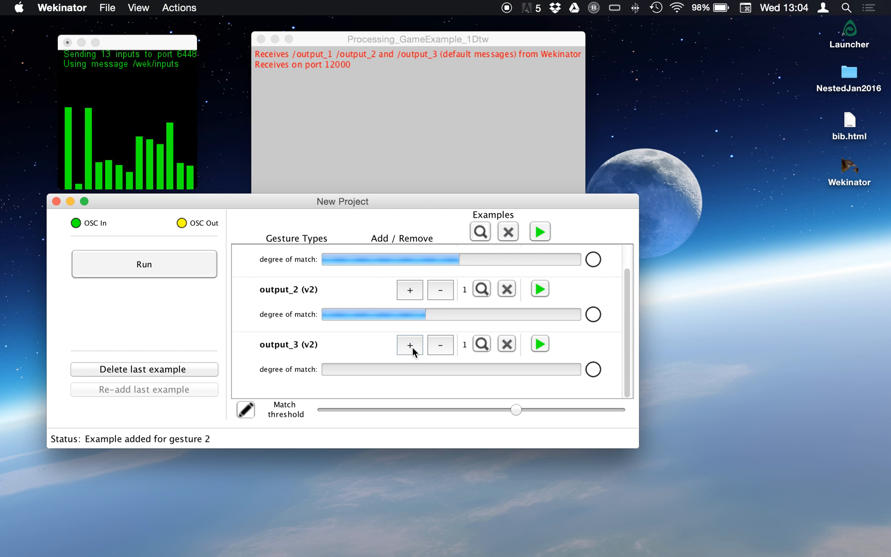
{"action": "left_click", "coordinate": [143, 263]}
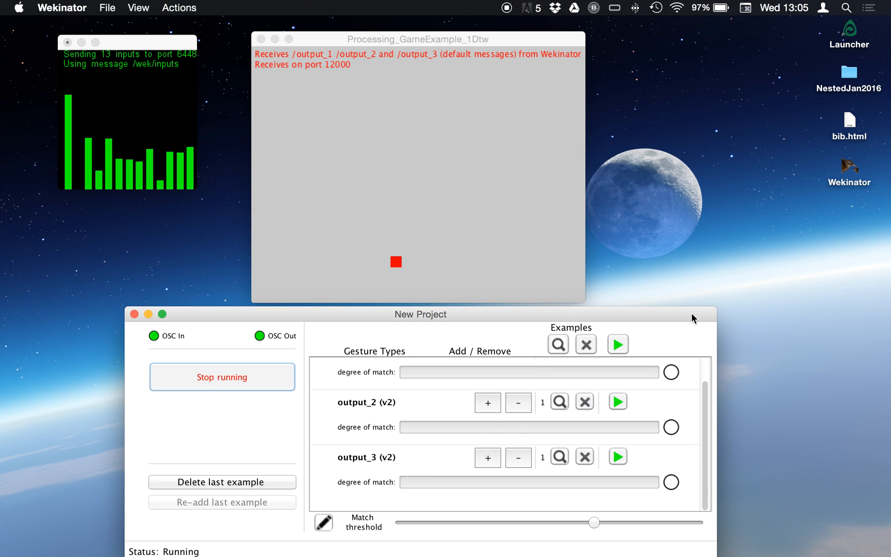
{"action": "left_click", "coordinate": [222, 377]}
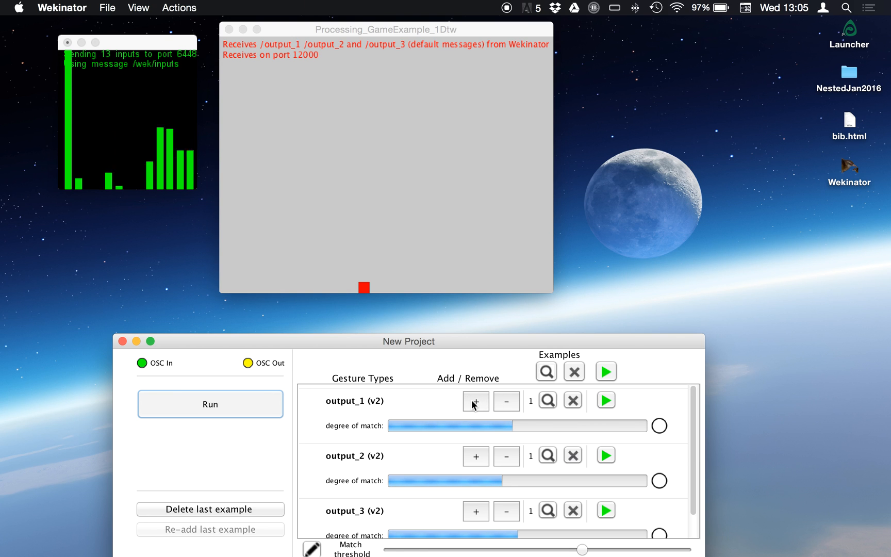
{"action": "scroll", "scroll_direction": "down", "scroll_amount": 3}
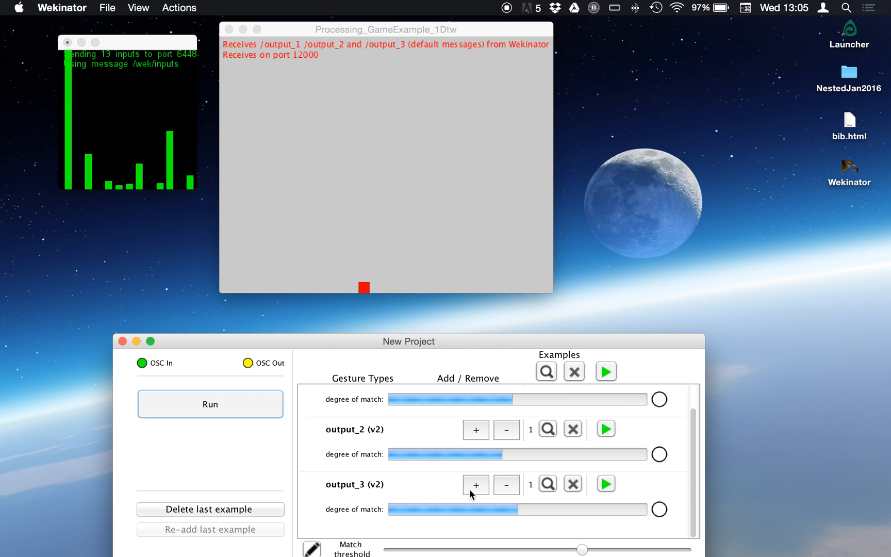
{"action": "mouse_move", "coordinate": [538, 472]}
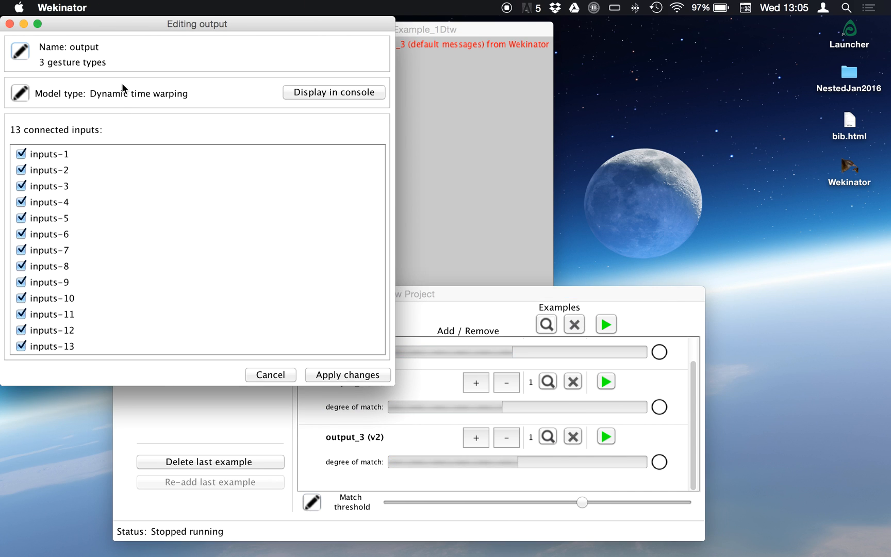
{"action": "mouse_move", "coordinate": [21, 93]}
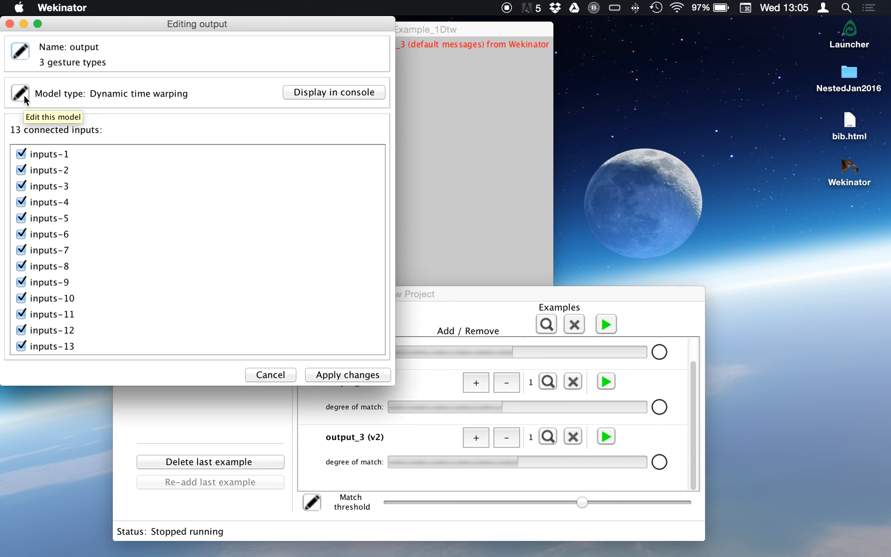
Open the Editing output dialog showing the DTW model, three gesture types and 13 inputs.
{"action": "left_click", "coordinate": [20, 93]}
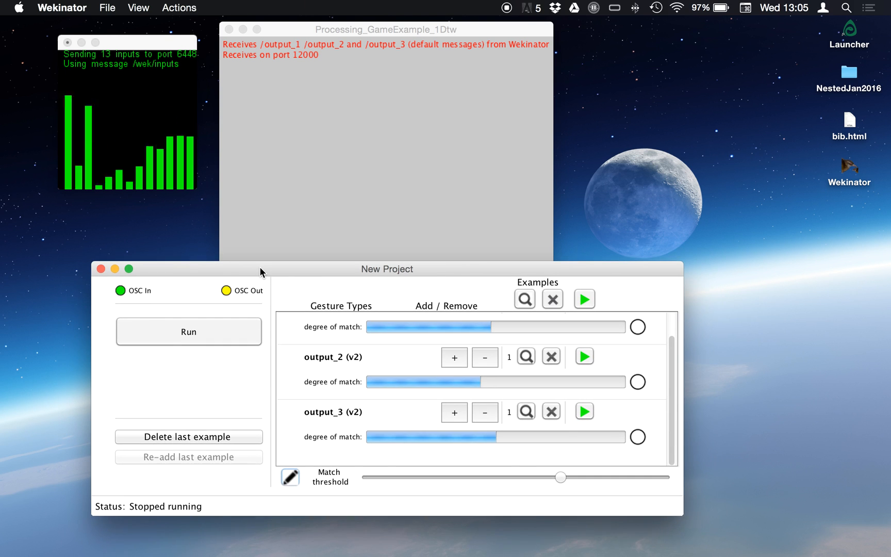
{"action": "left_click_drag", "start_coordinate": [261, 269], "coordinate": [239, 307]}
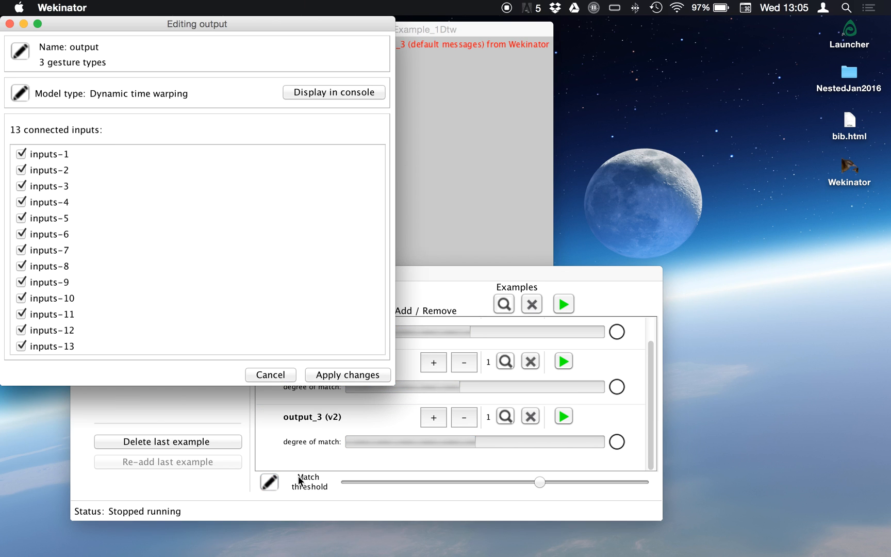
{"action": "mouse_move", "coordinate": [127, 81]}
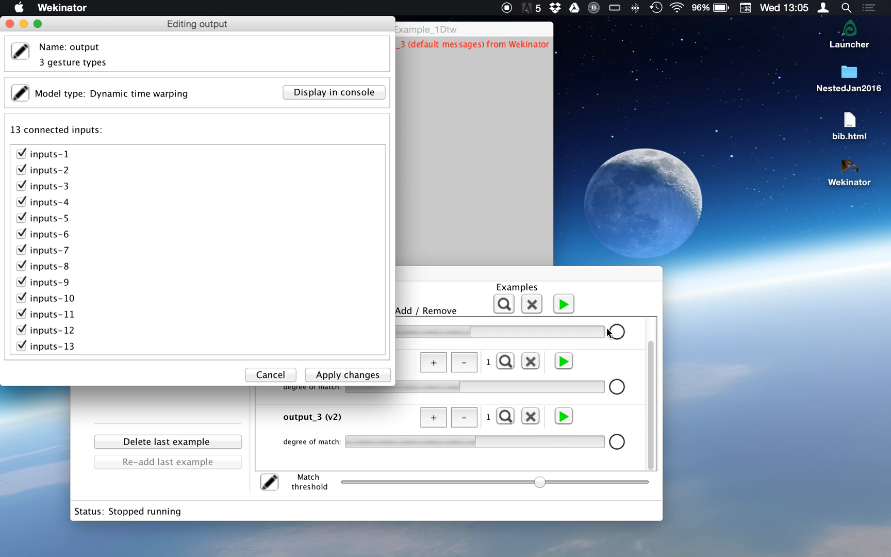
{"action": "mouse_move", "coordinate": [546, 347]}
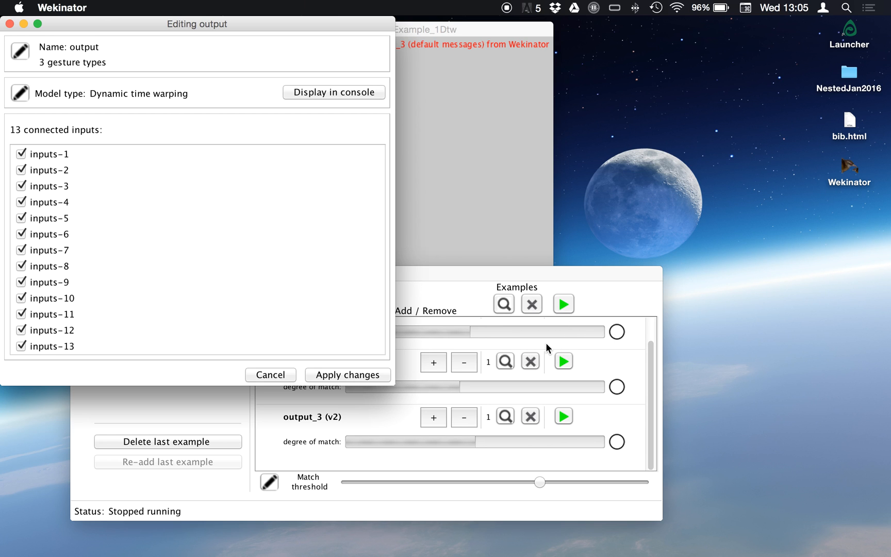
{"action": "left_click", "coordinate": [347, 374]}
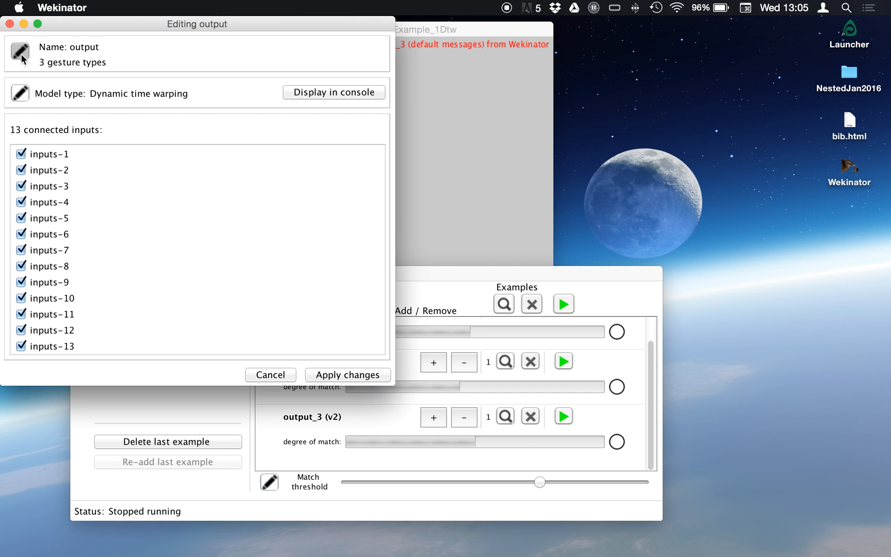
Open Edit names and OSC messages and start retyping /output_1, now reading '/lef'.
{"action": "left_click", "coordinate": [19, 54]}
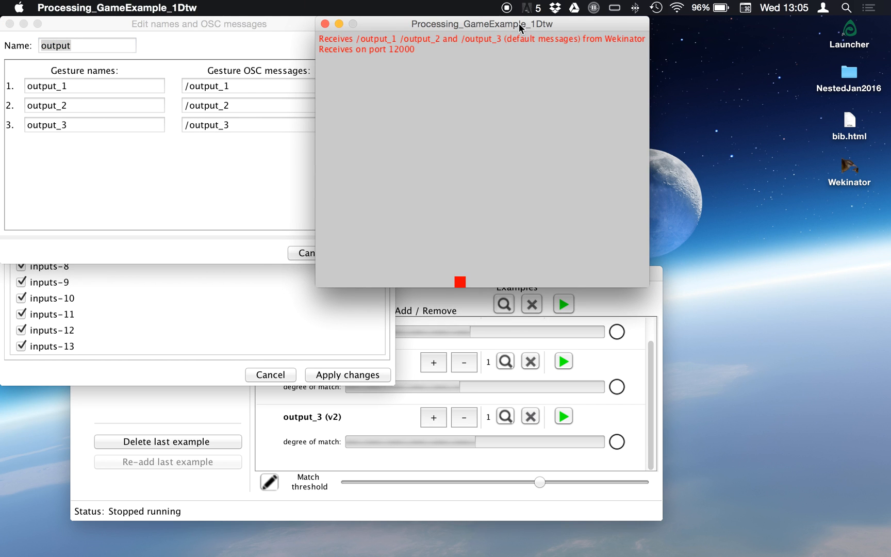
{"action": "mouse_move", "coordinate": [386, 35]}
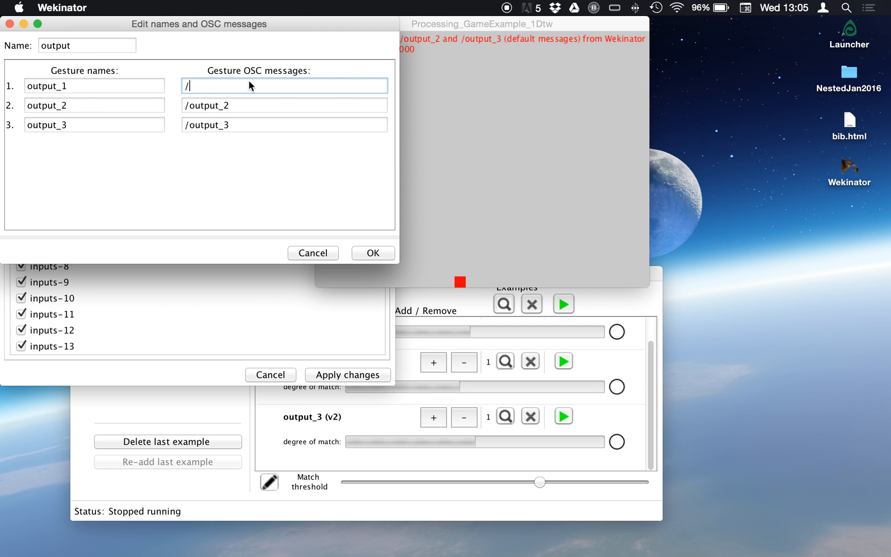
{"action": "type", "text": "lef"}
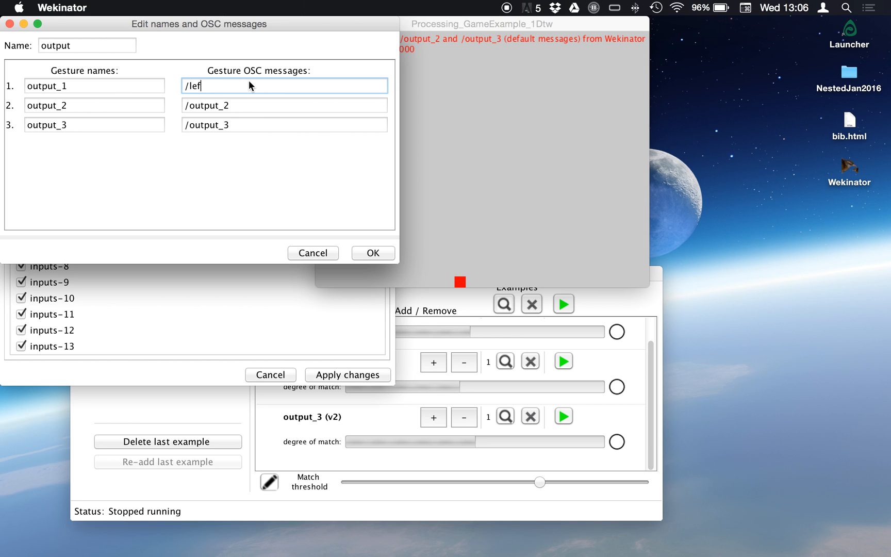